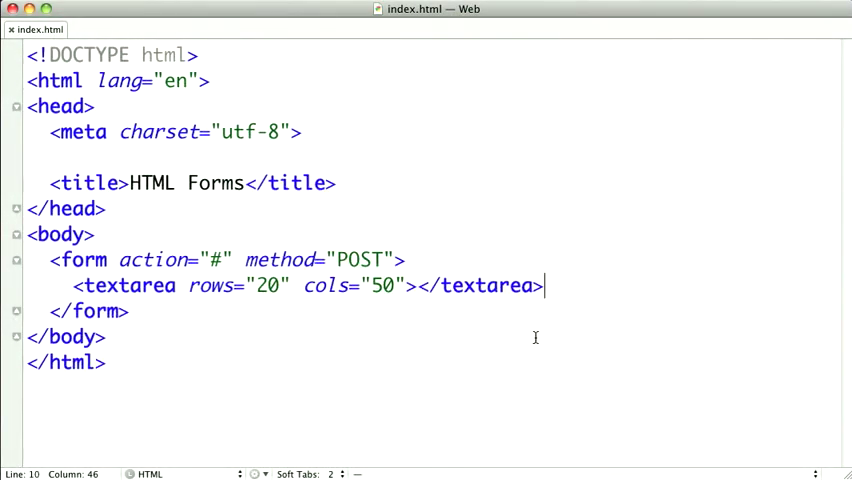
pyautogui.moveTo(584, 336)
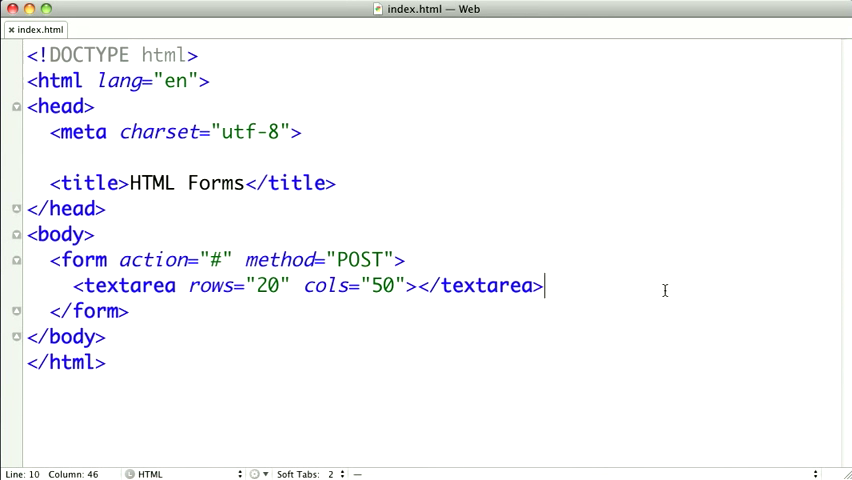
# Add an <input type="text" /> element on a new line below the textarea
pyautogui.press('enter')
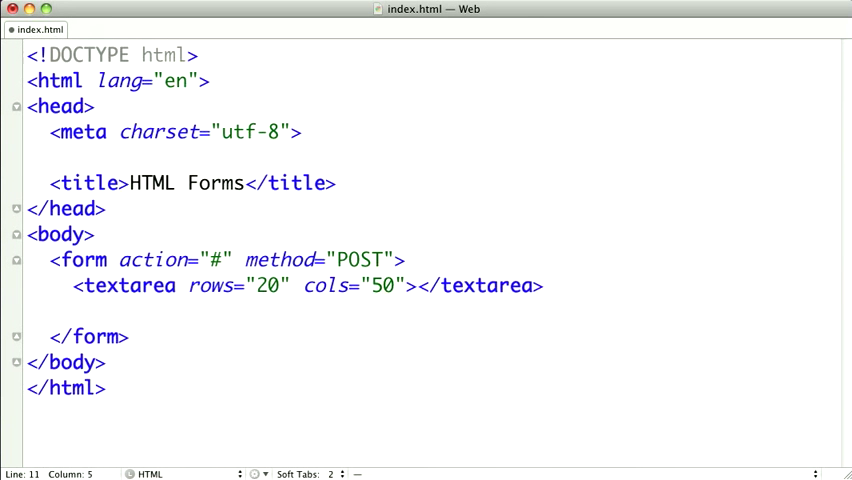
pyautogui.write('<input />')
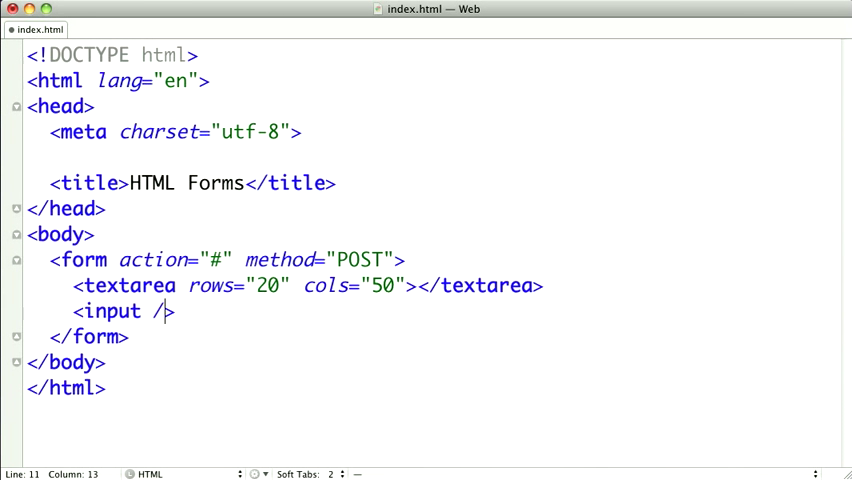
pyautogui.press('Backspace')
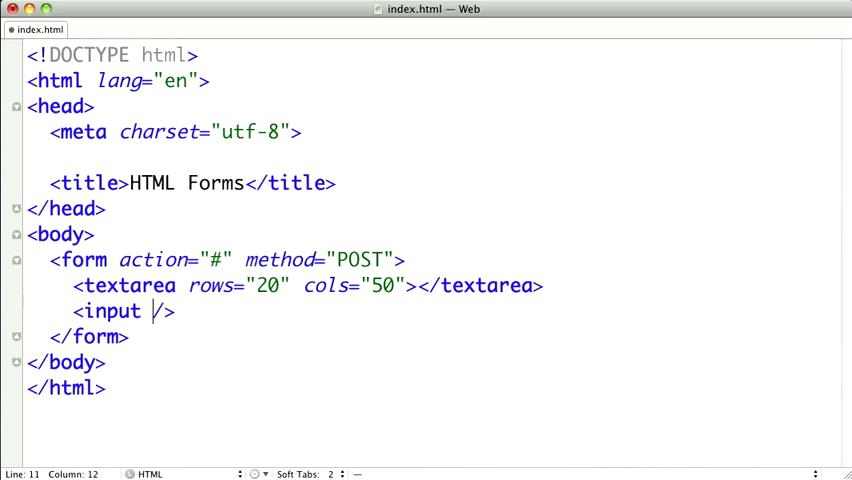
pyautogui.write('type=')
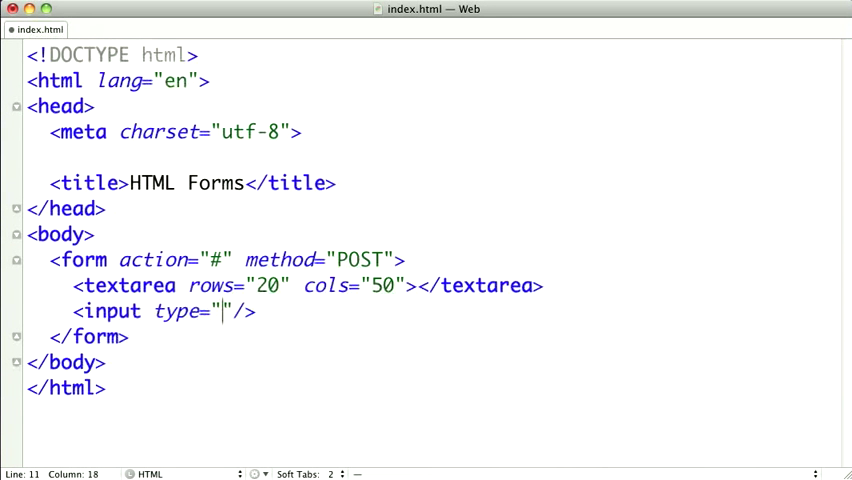
pyautogui.write('" "')
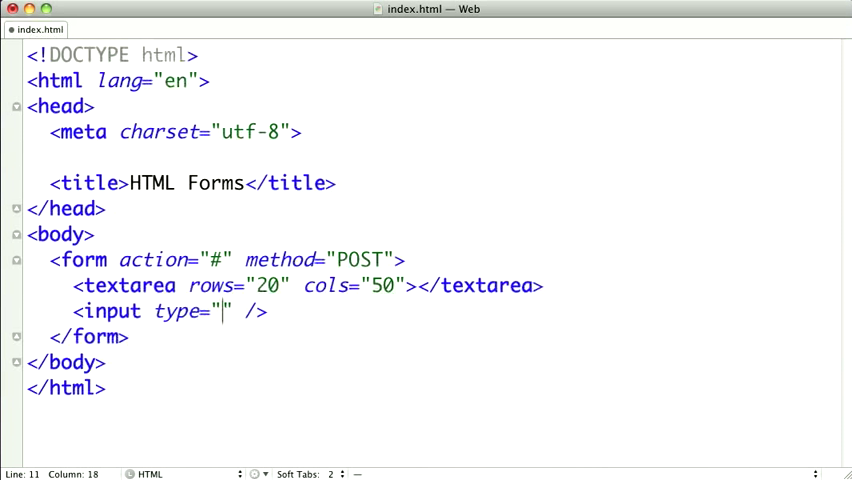
pyautogui.write('tex')
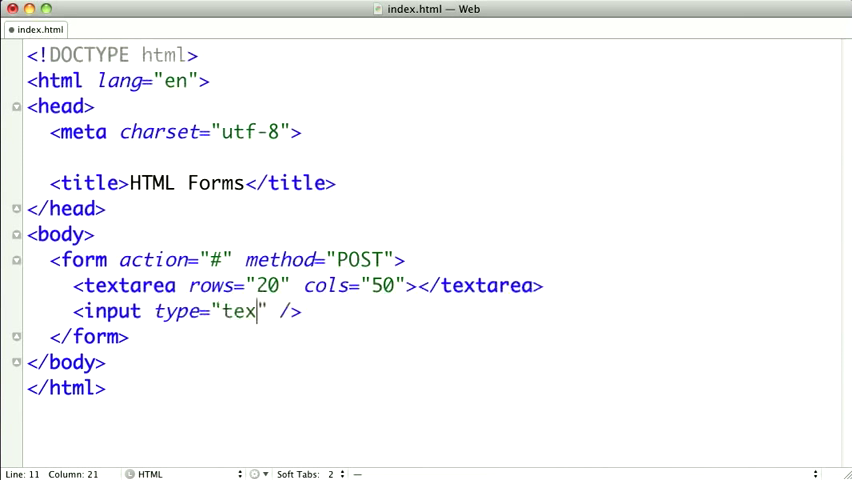
pyautogui.write('t')
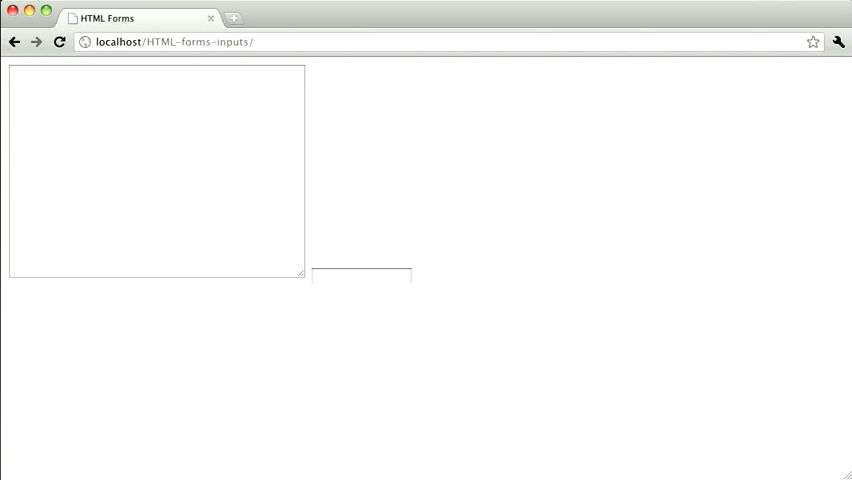
pyautogui.moveTo(360, 288)
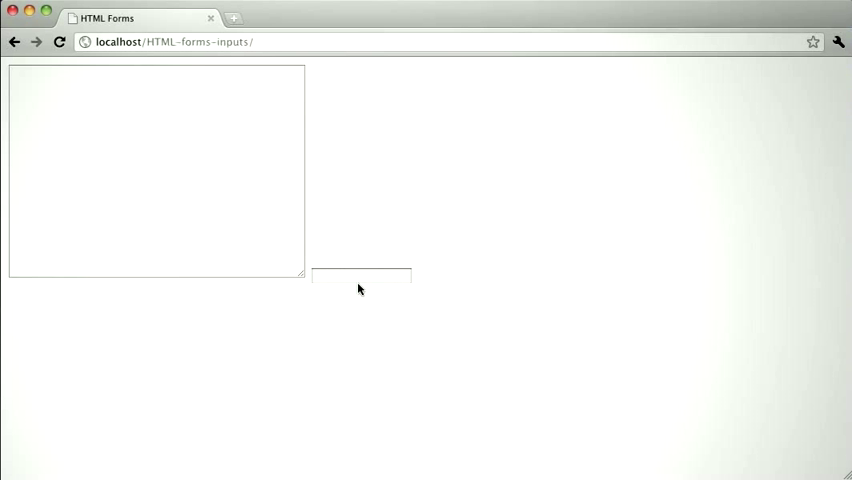
# Try the new text field in the Chrome preview by entering 'asdfasdfas'
pyautogui.write('asdfasdfas')
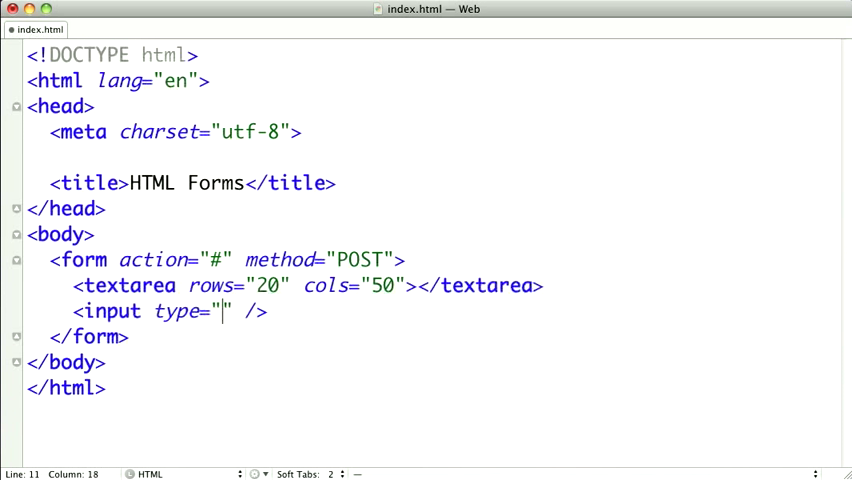
# Change the input's type value to "password"
pyautogui.write('password')
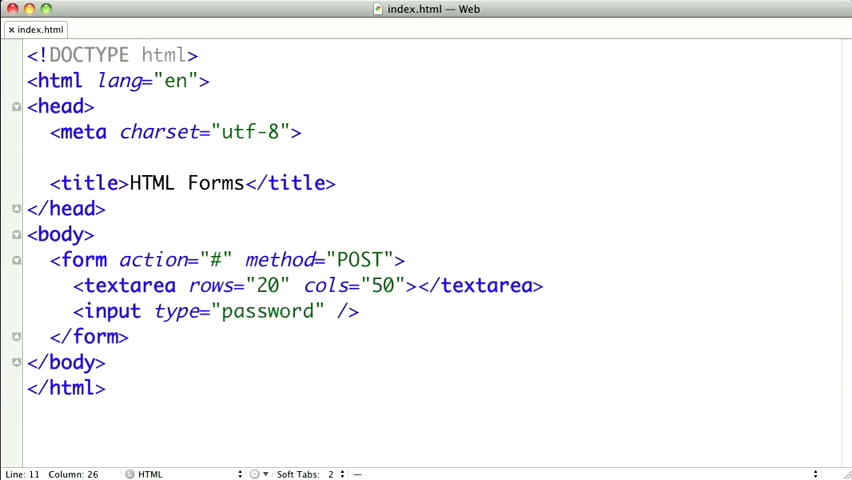
# Restore type="text" and add an <input type="submit" /> on the next line
pyautogui.write('tex')
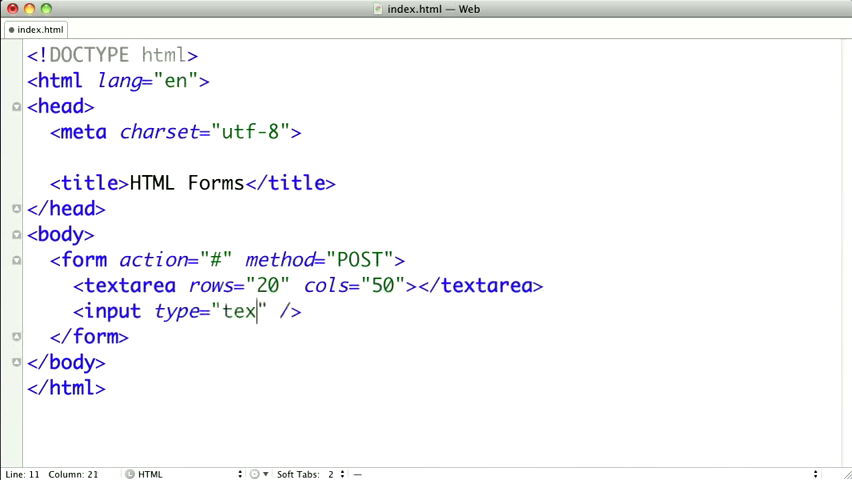
pyautogui.write('t')
pyautogui.write('<in>')
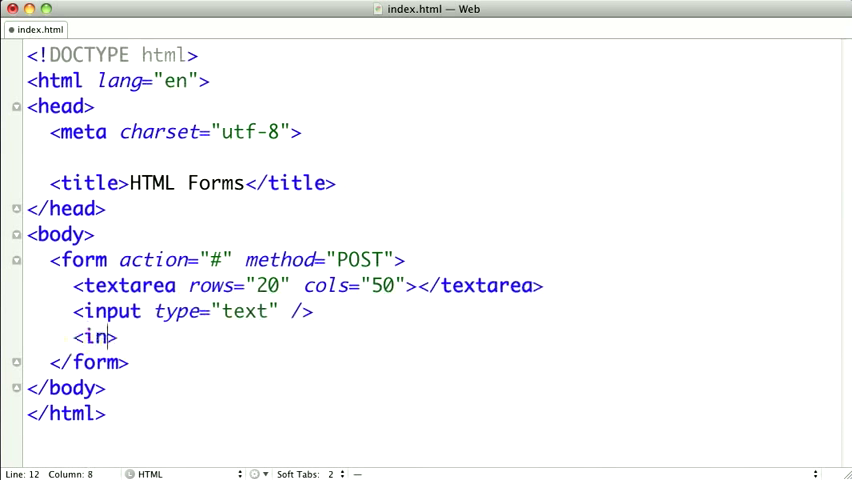
pyautogui.write('put type')
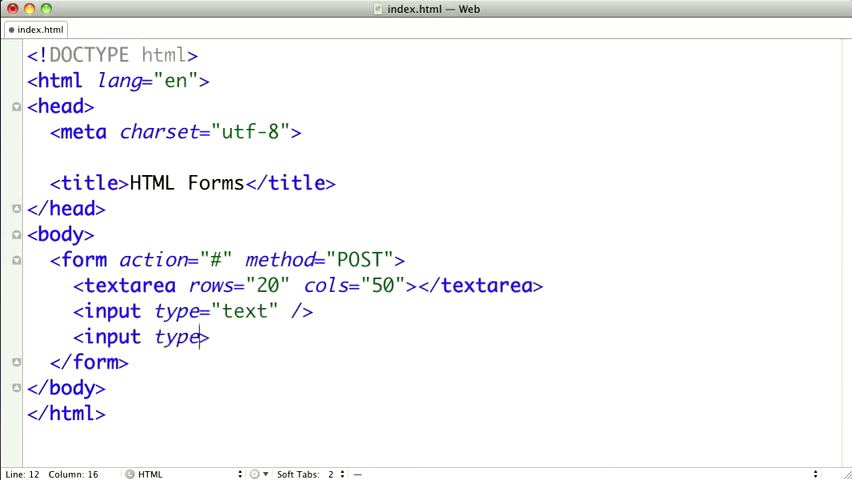
pyautogui.write('="submit"')
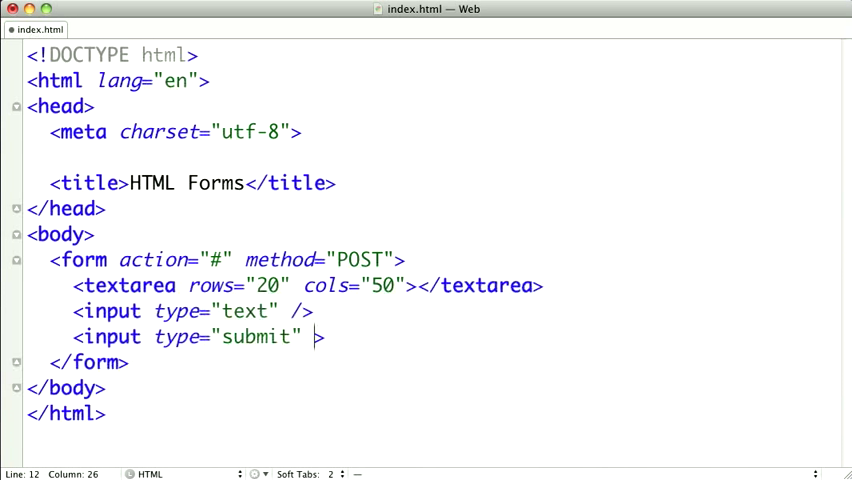
pyautogui.write('/')
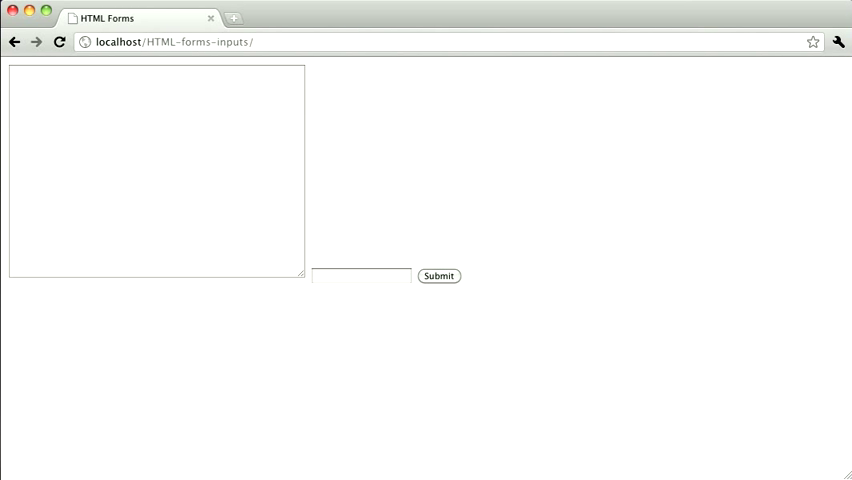
# Fill the textarea and text field with 'asdfasdfasdf' and submit the form
pyautogui.write('asdfasdfasdf')
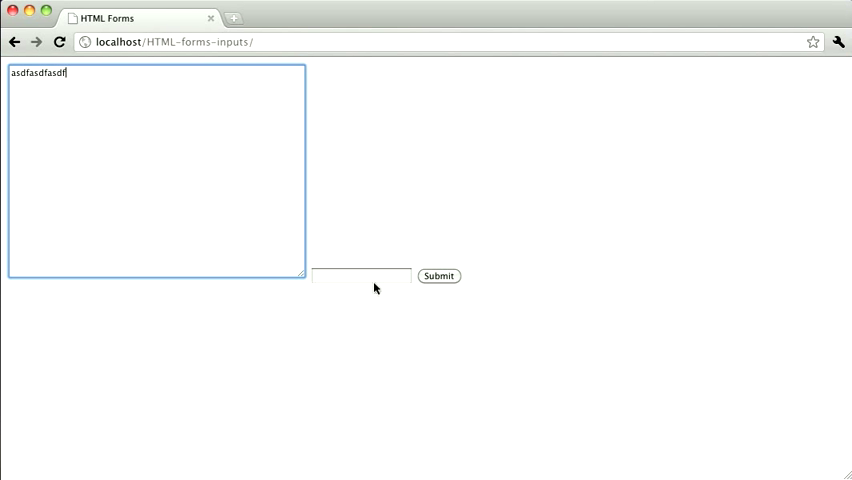
pyautogui.write('asdfasdfasdf')
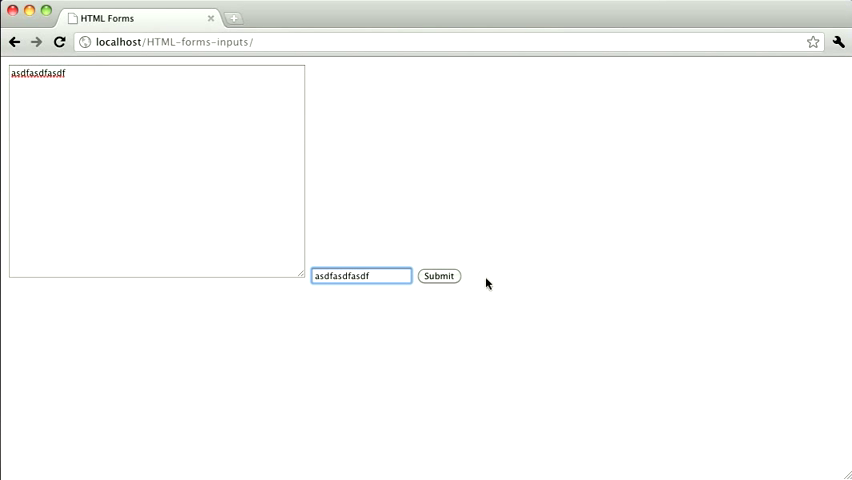
pyautogui.click(438, 276)
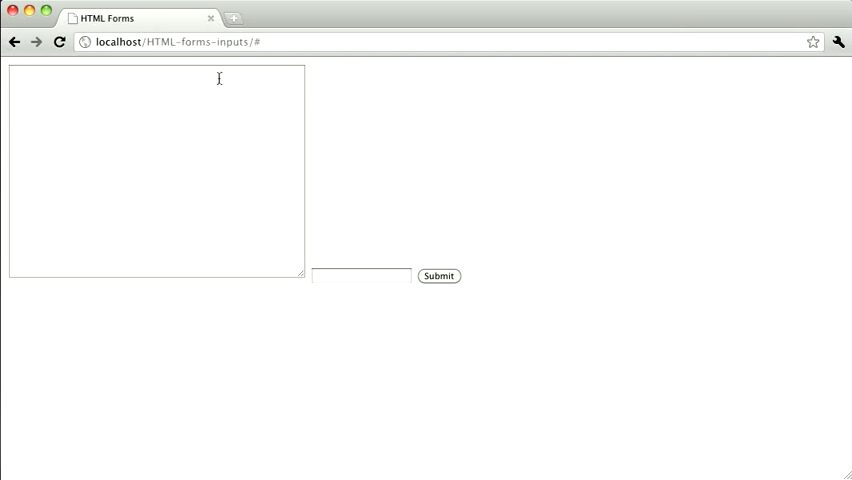
# Reload the page in Chrome and submit the emptied form again
pyautogui.click(284, 40)
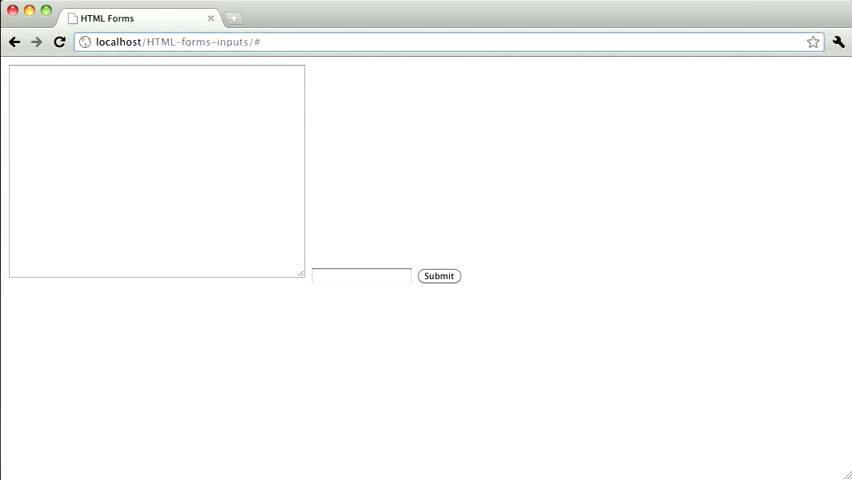
pyautogui.click(260, 40)
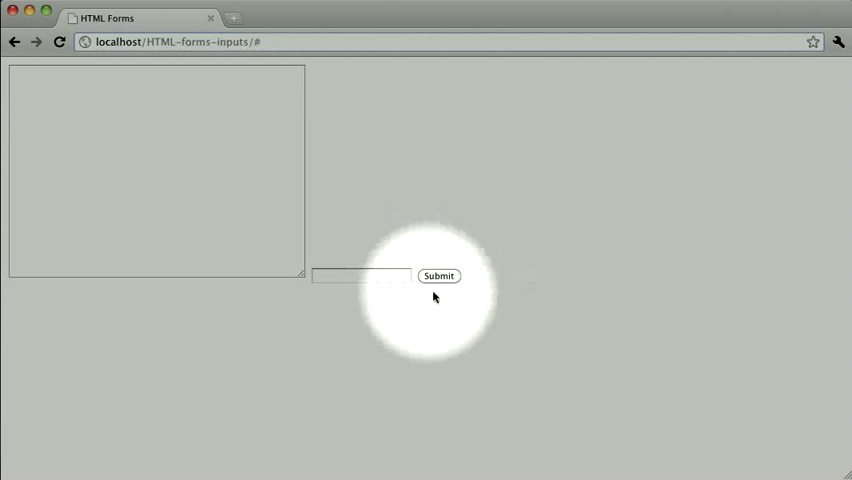
pyautogui.click(438, 276)
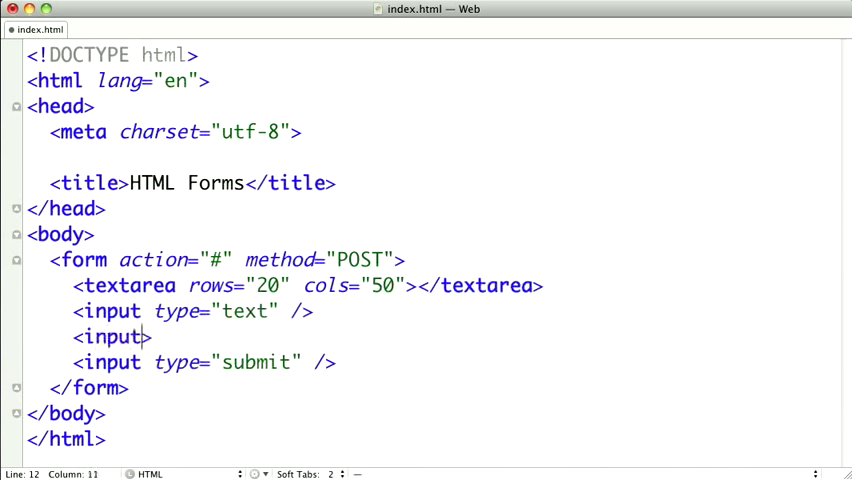
# Give the blank third input tag type="reset"
pyautogui.write('type="')
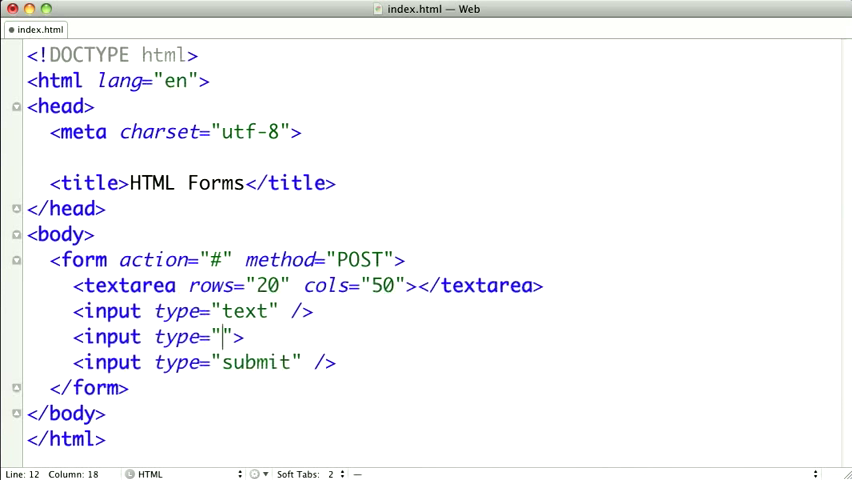
pyautogui.write('reset')
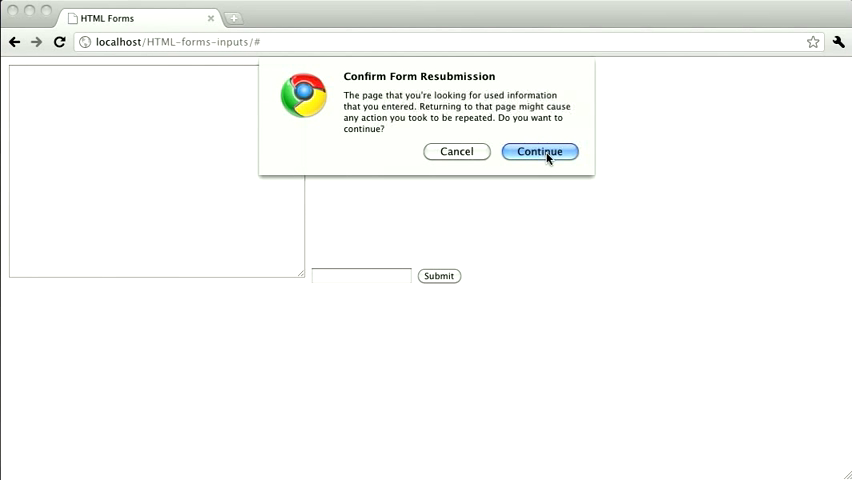
# Confirm resubmission, fill both fields with sample text, and clear them with Reset
pyautogui.click(540, 152)
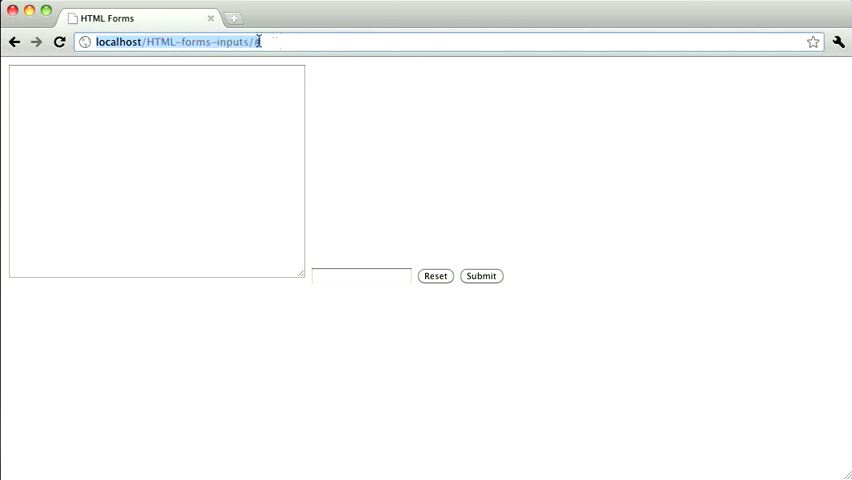
pyautogui.write('#')
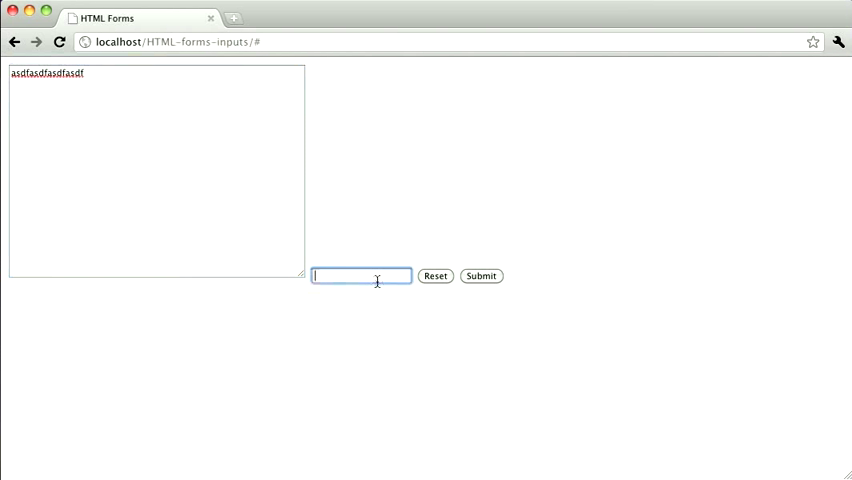
pyautogui.write('asdfasdfasdf')
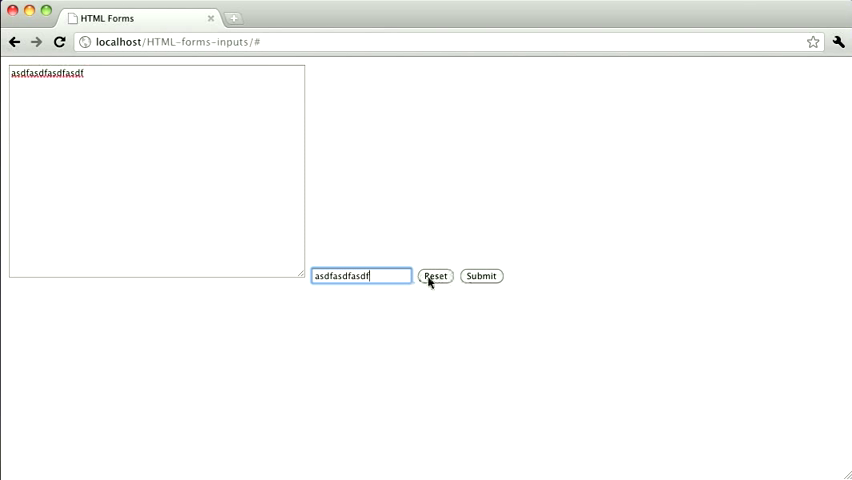
pyautogui.click(436, 276)
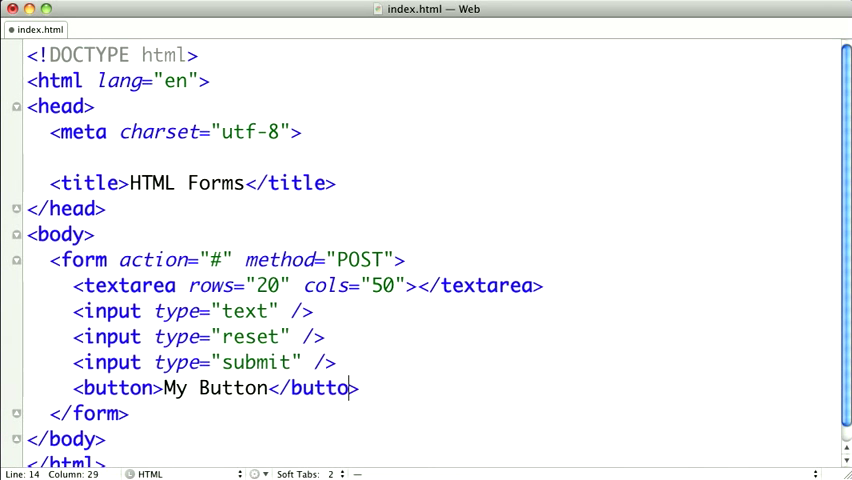
# Add a <button>My Button</button> element after the submit input
pyautogui.write('n')
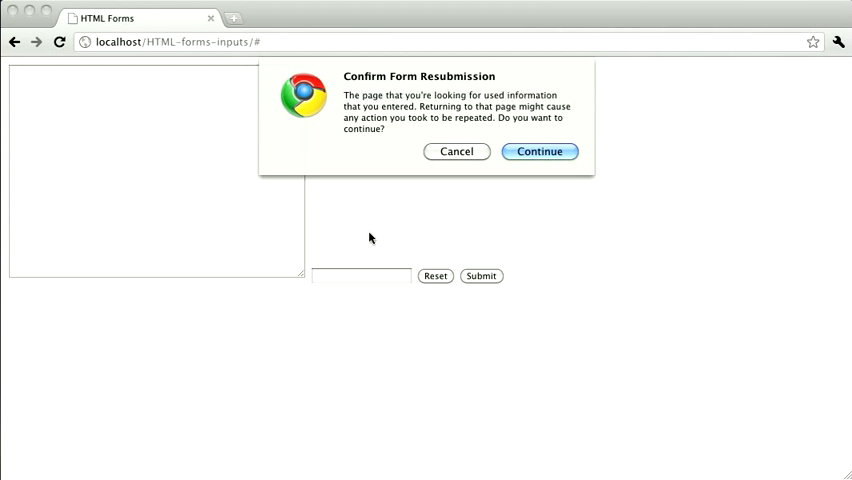
# Confirm resubmission so My Button appears, then try clicking it
pyautogui.click(540, 152)
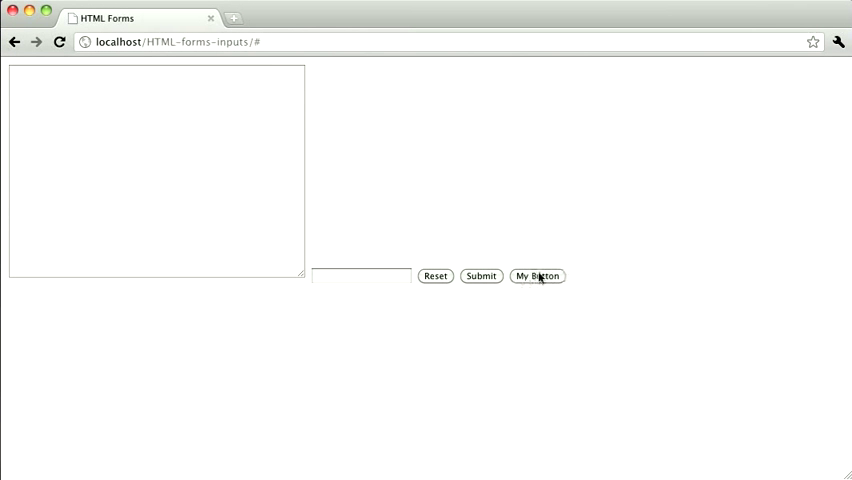
pyautogui.click(538, 276)
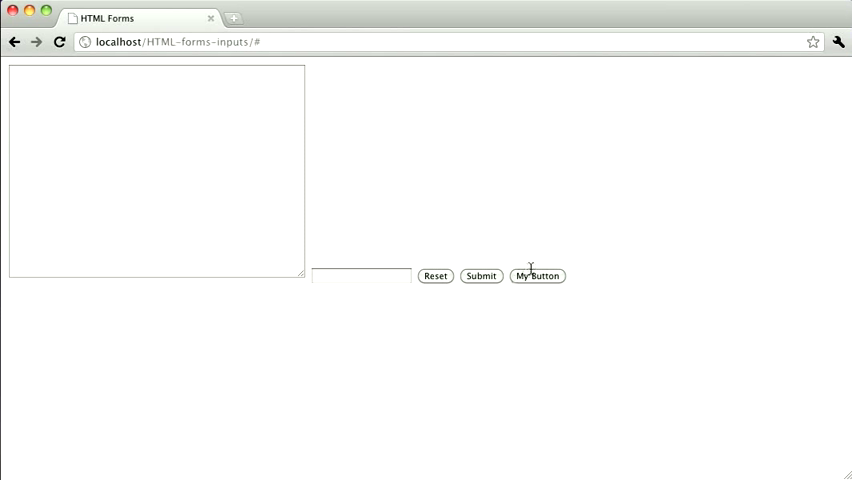
pyautogui.moveTo(532, 270)
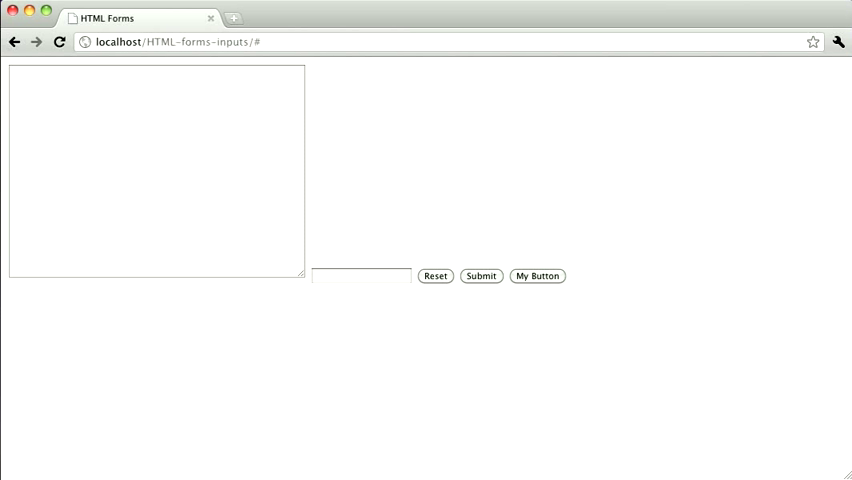